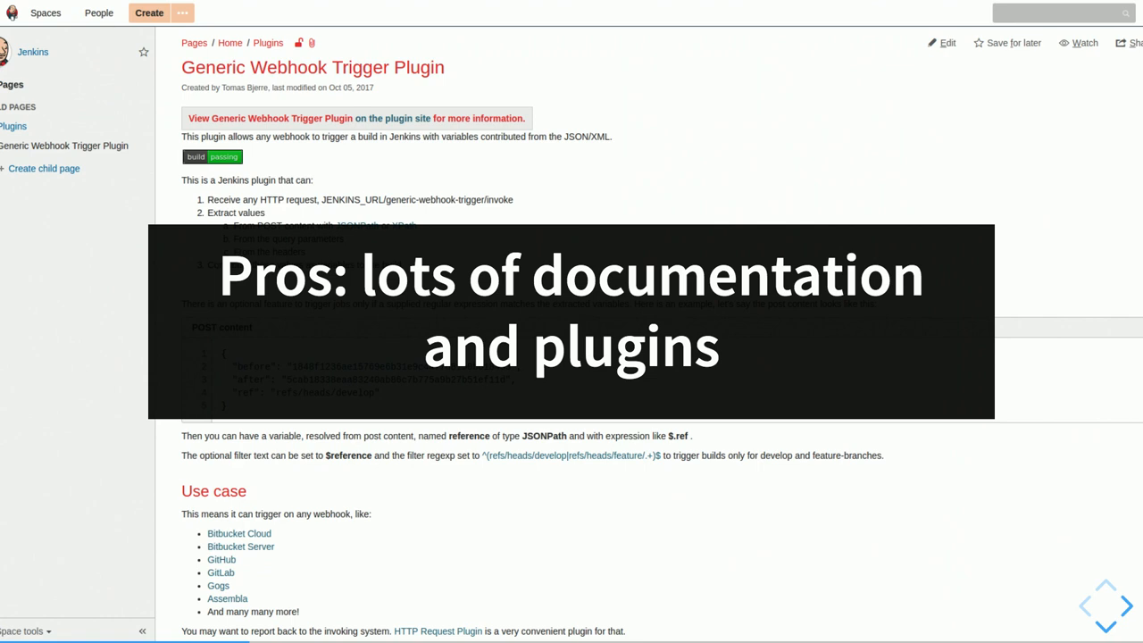
# Advance the slideshow to the 'Pros: lots of documentation and plugins' slide
pyautogui.click(1115, 618)
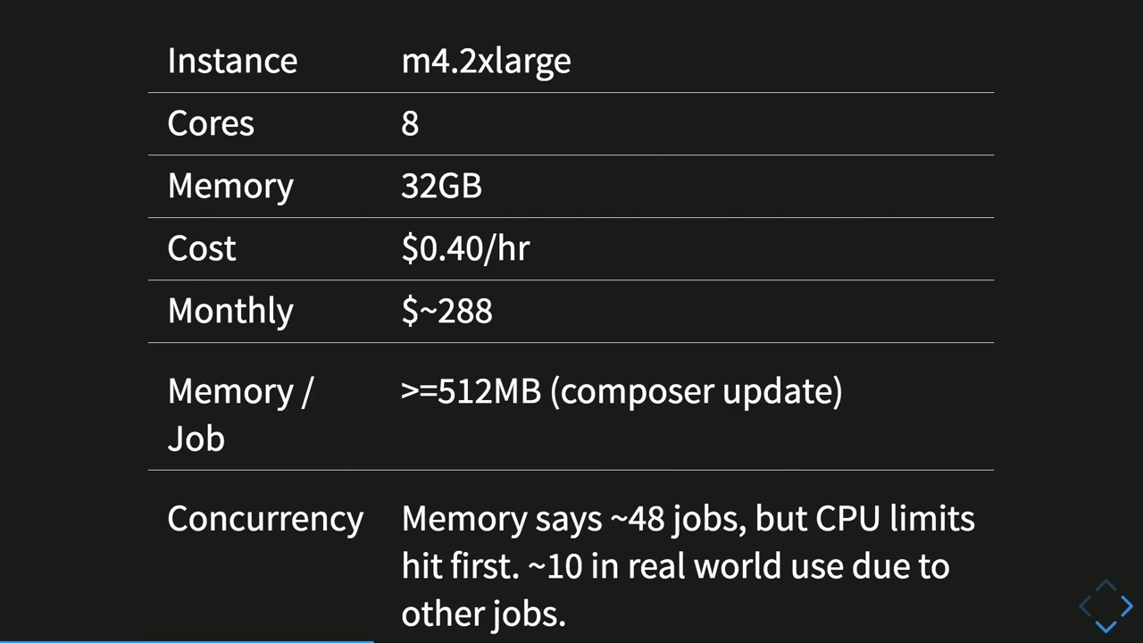
# Advance past the instance sizing table to the .travis.yml example slide
pyautogui.scroll(-3)
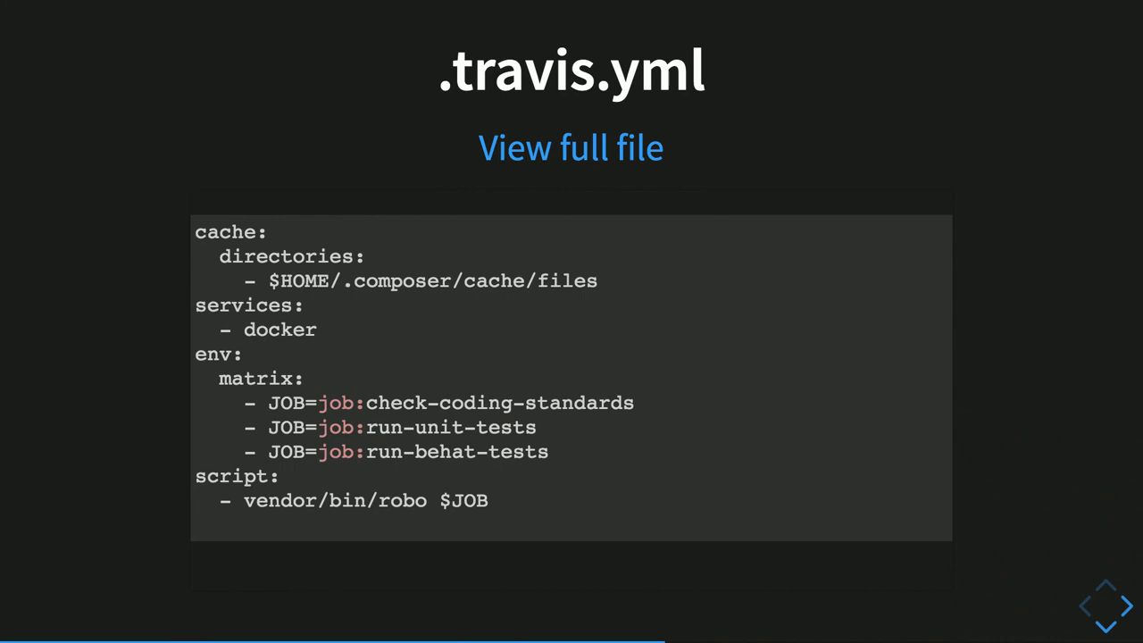
pyautogui.click(1105, 607)
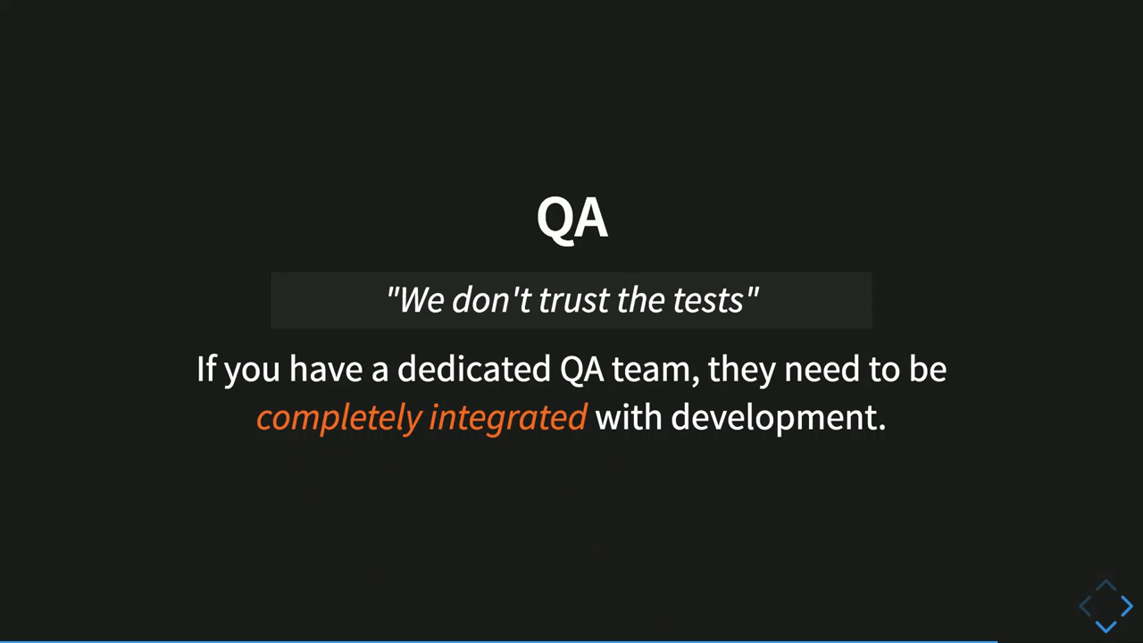
pyautogui.scroll(-3)
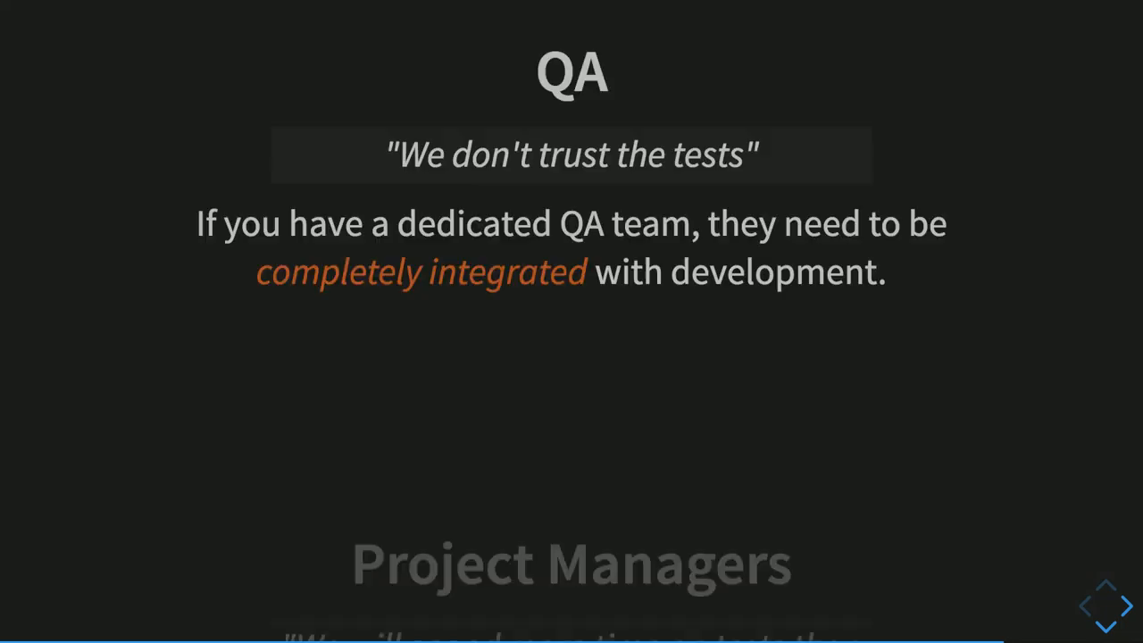